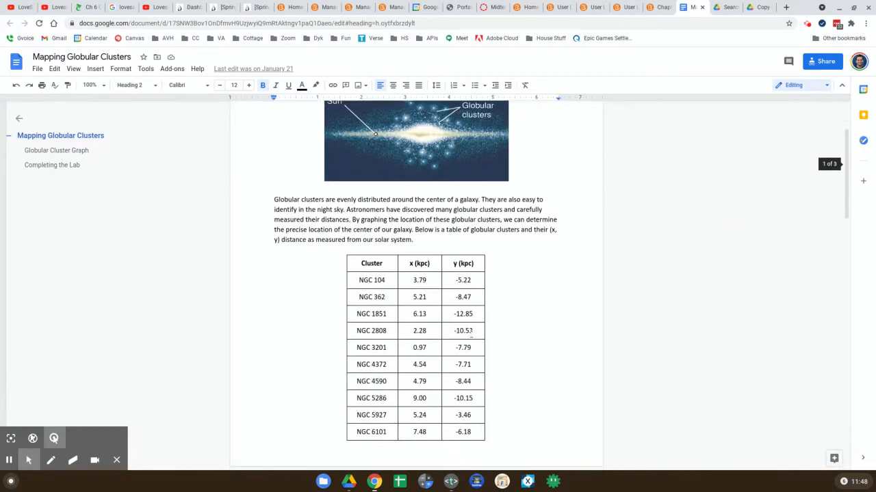
Step: Draw a red freehand star at the graph origin (0,0) to mark the Sun
scroll(down, 3)
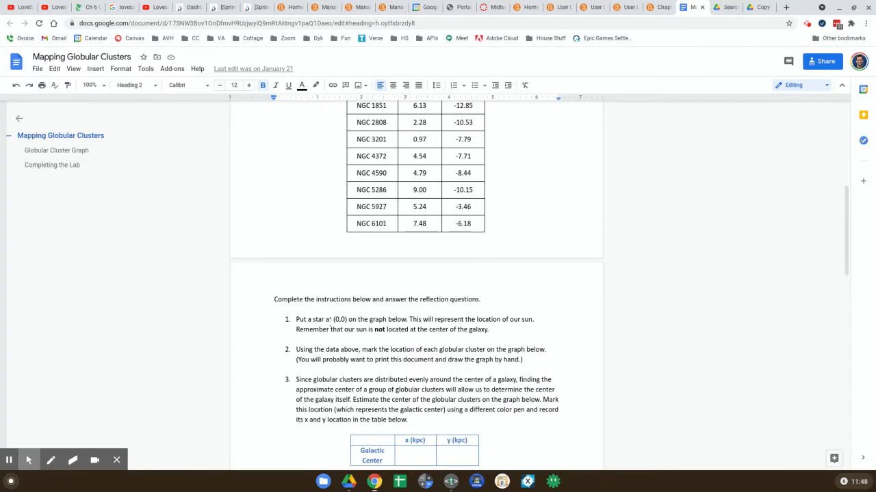
scroll(down, 3)
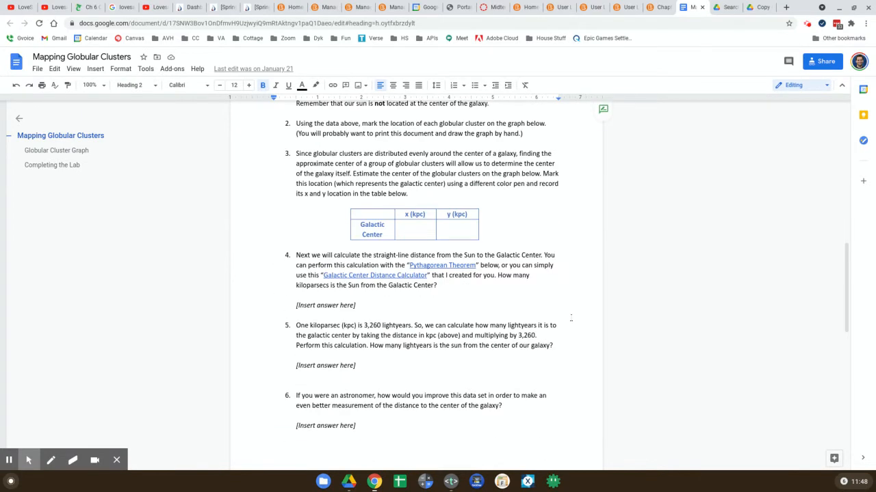
scroll(down, 3)
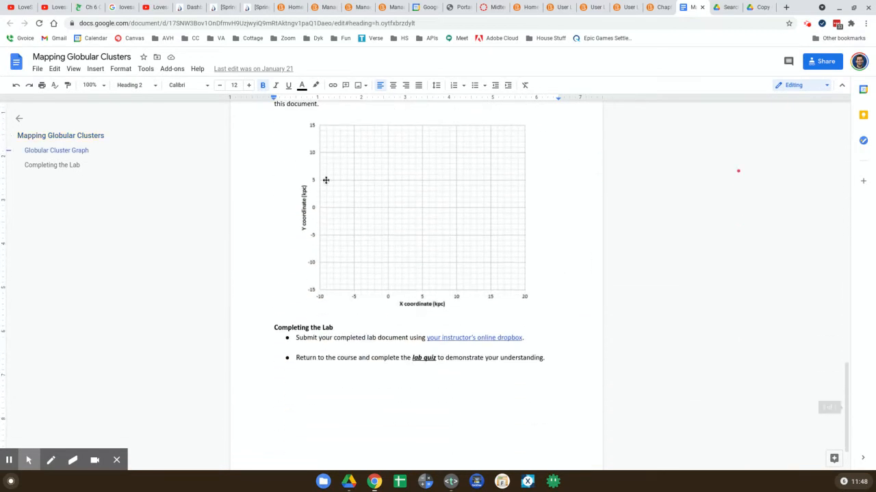
click(50, 460)
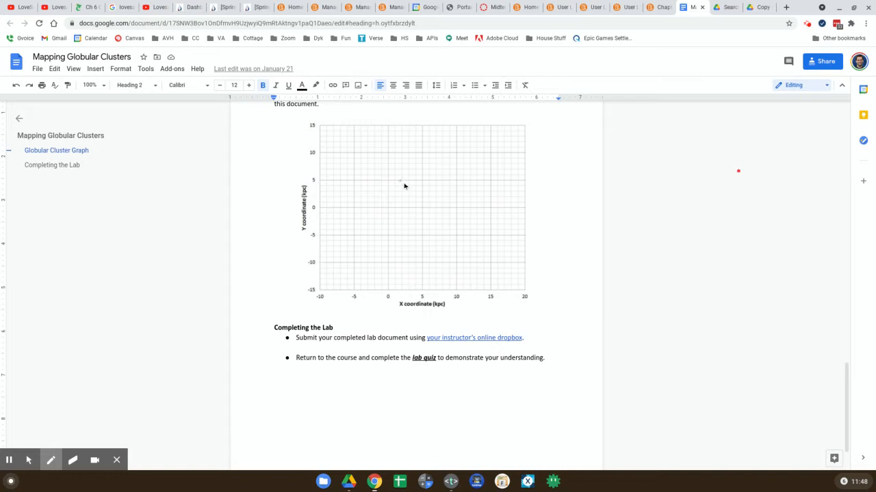
click(386, 205)
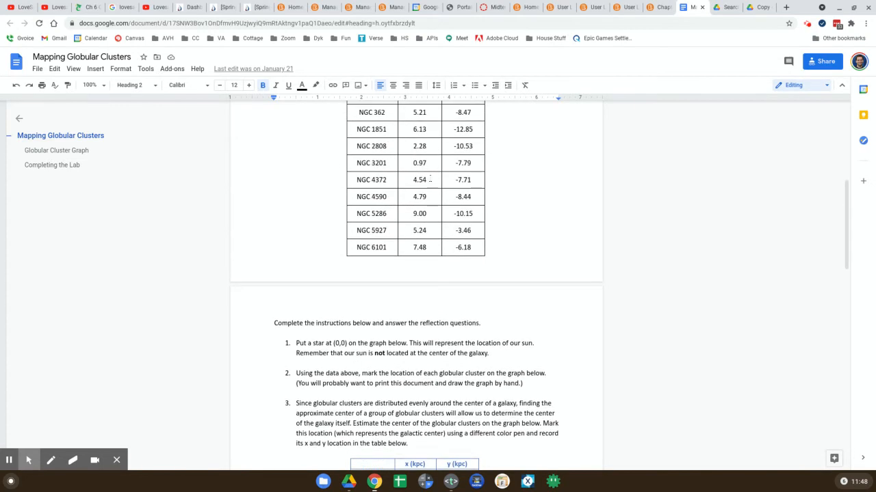
Step: Plot each cluster's x and y kpc coordinates from the table as red pen dots
scroll(up, 3)
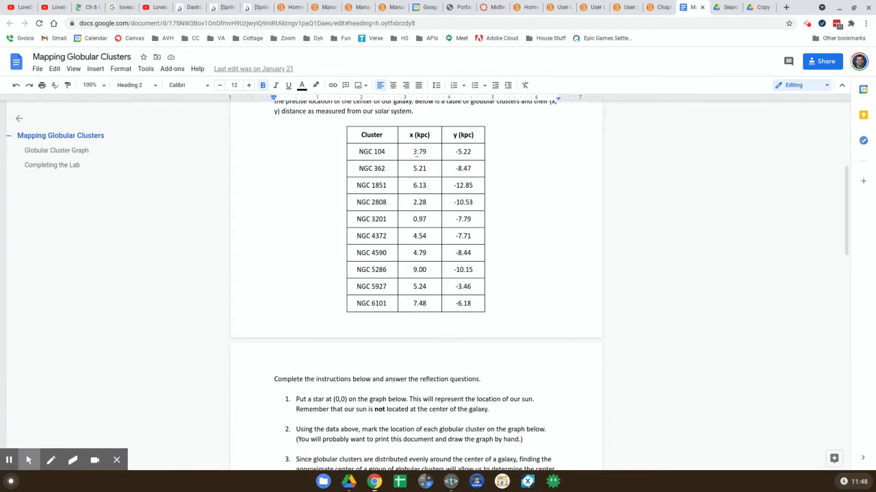
scroll(down, 3)
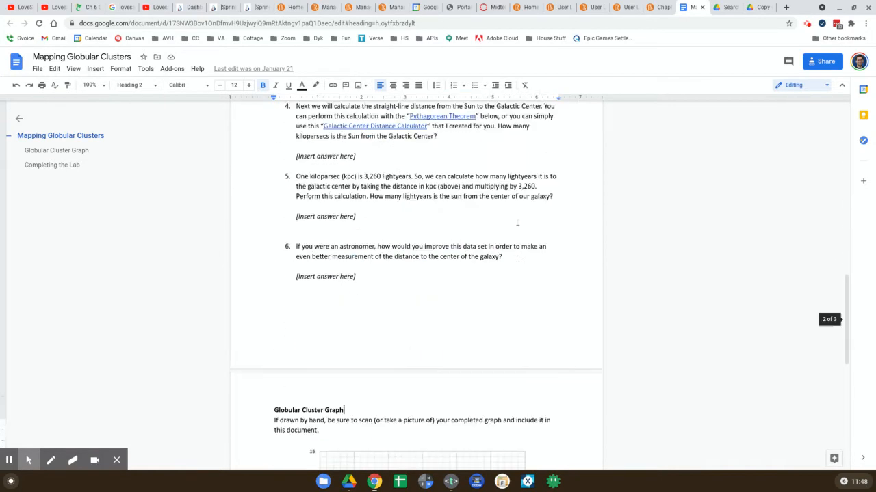
scroll(down, 3)
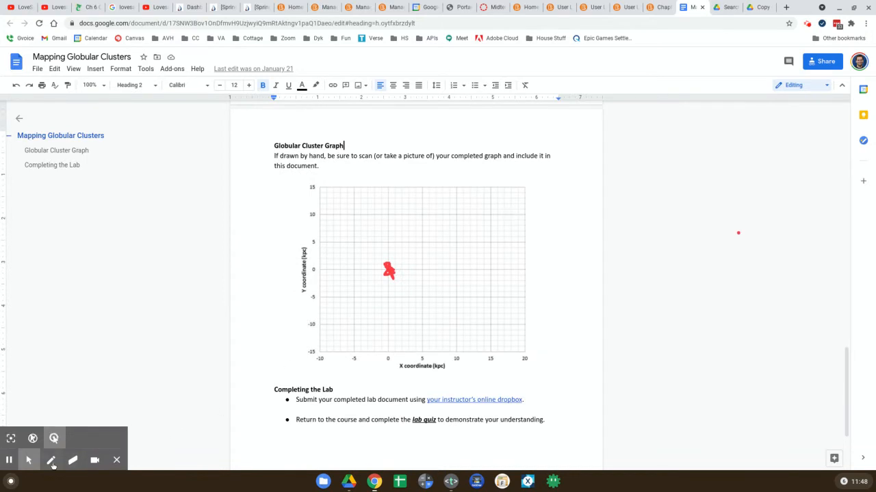
click(52, 459)
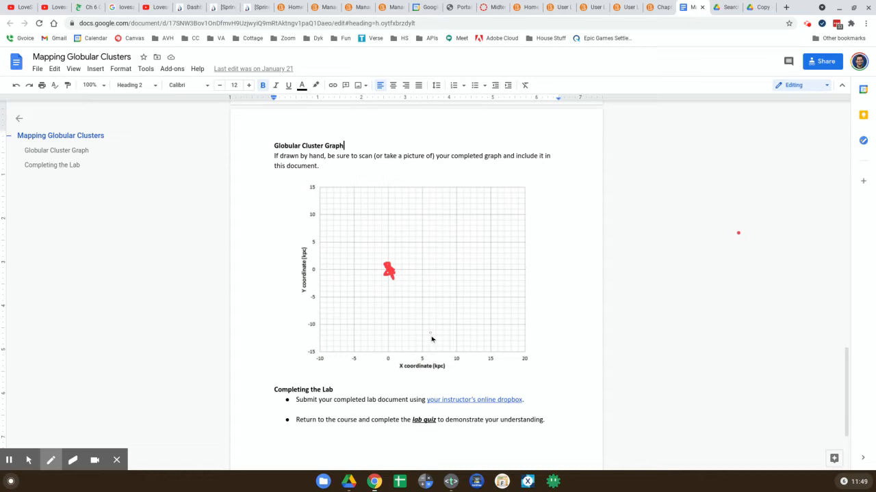
mouse_move(396, 272)
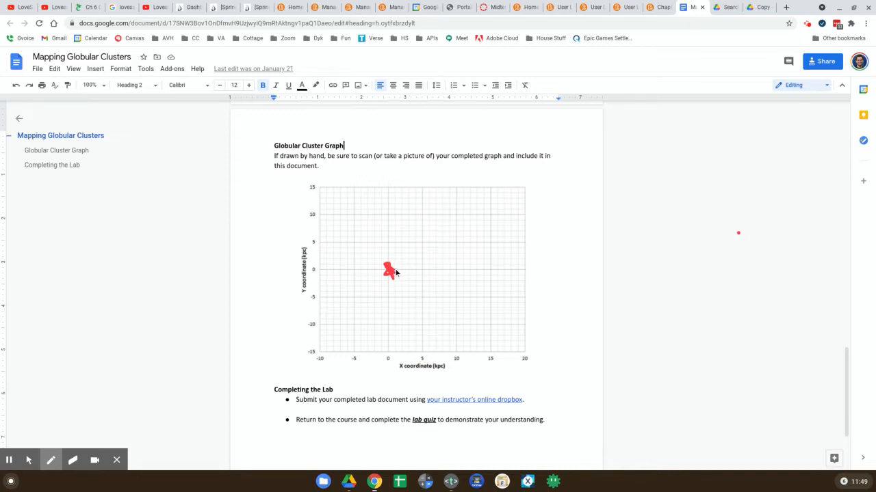
mouse_move(408, 272)
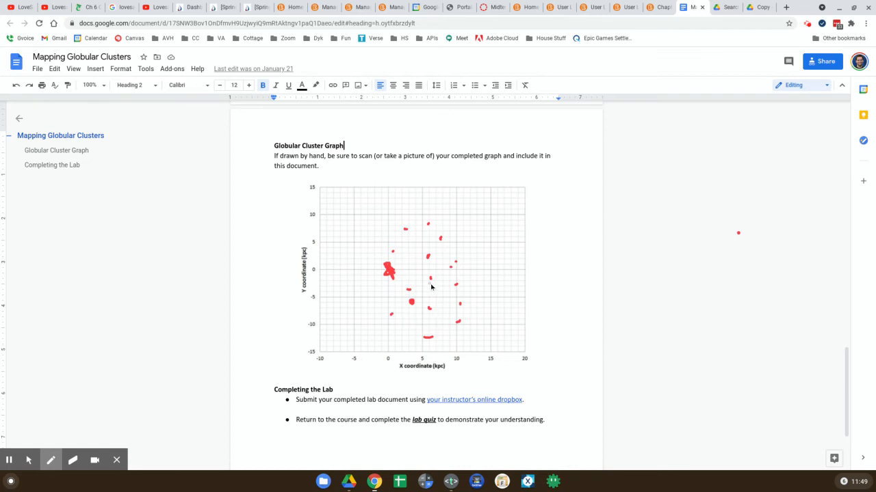
mouse_move(427, 282)
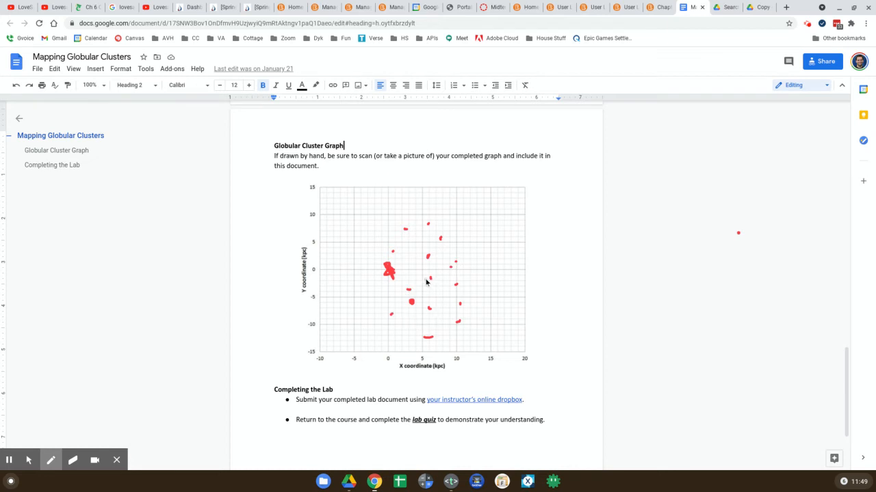
Step: Draw a red circle at the estimated galactic center among the plotted clusters
click(427, 286)
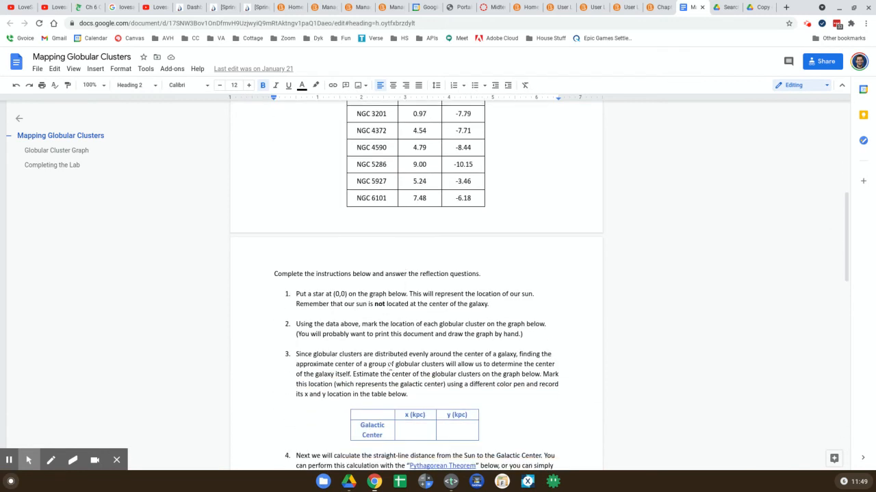
scroll(down, 3)
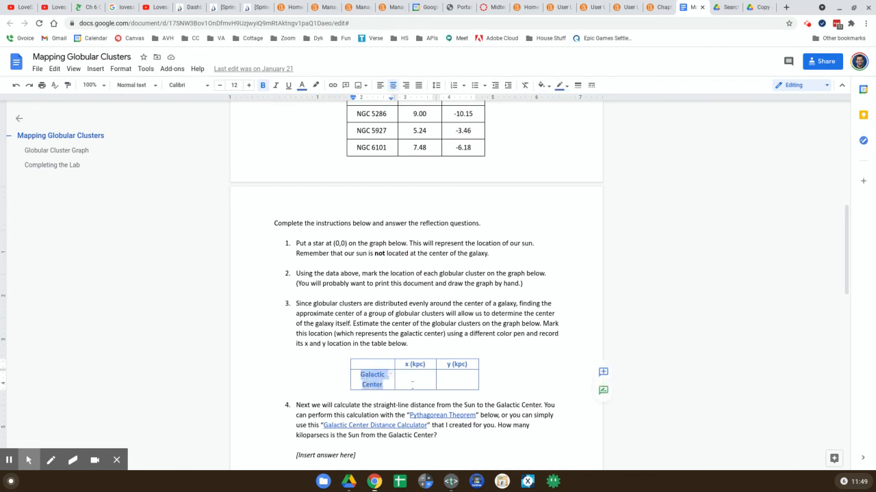
scroll(down, 3)
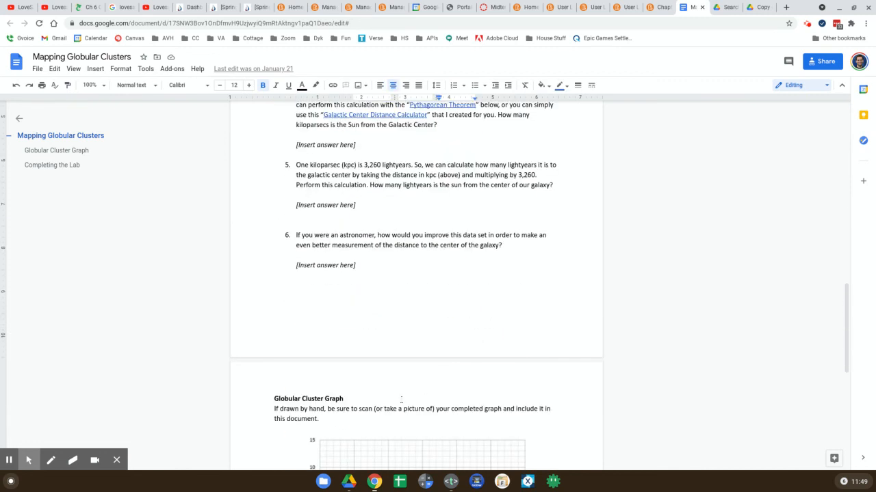
scroll(down, 3)
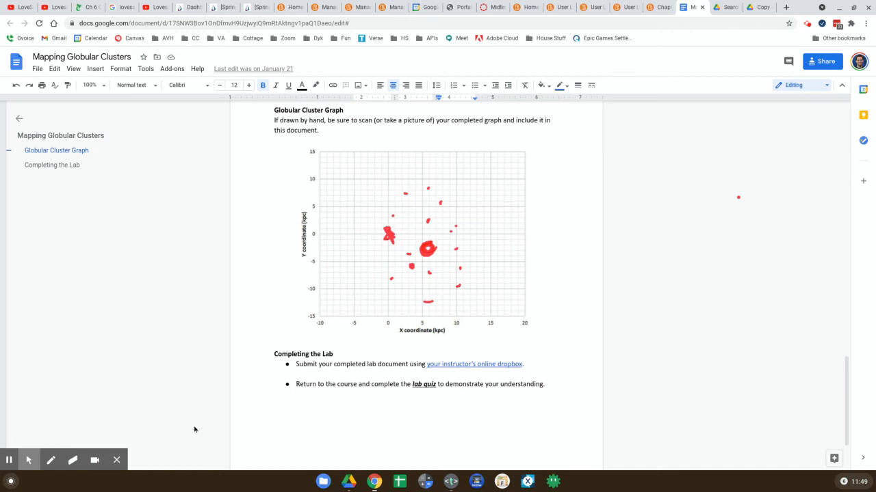